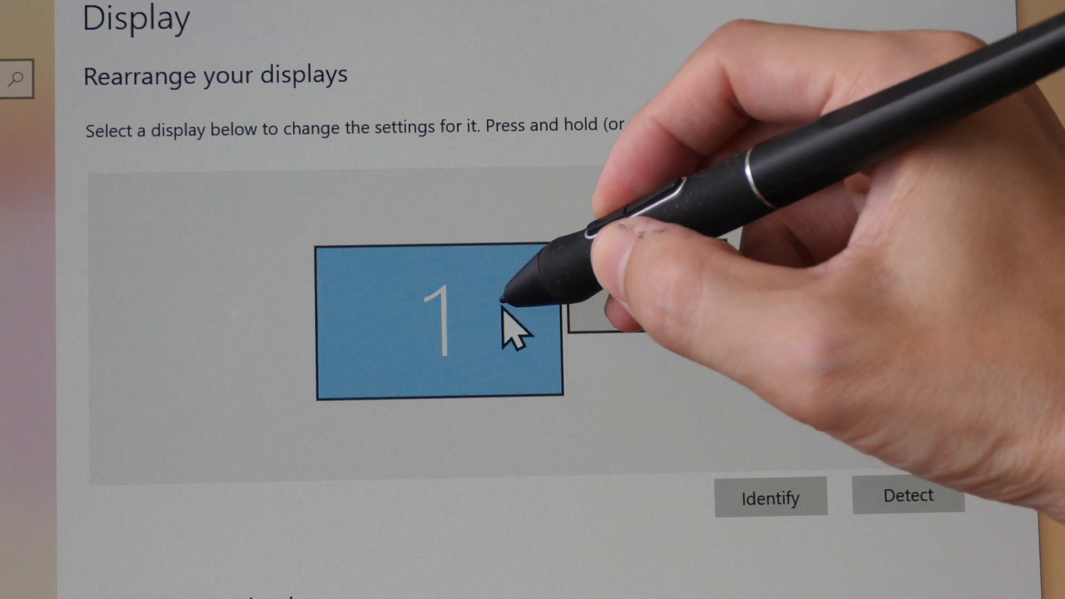
Bring up the Huion driver's pen settings with the pressure curve and test area
left_click_drag(442, 319, 856, 305)
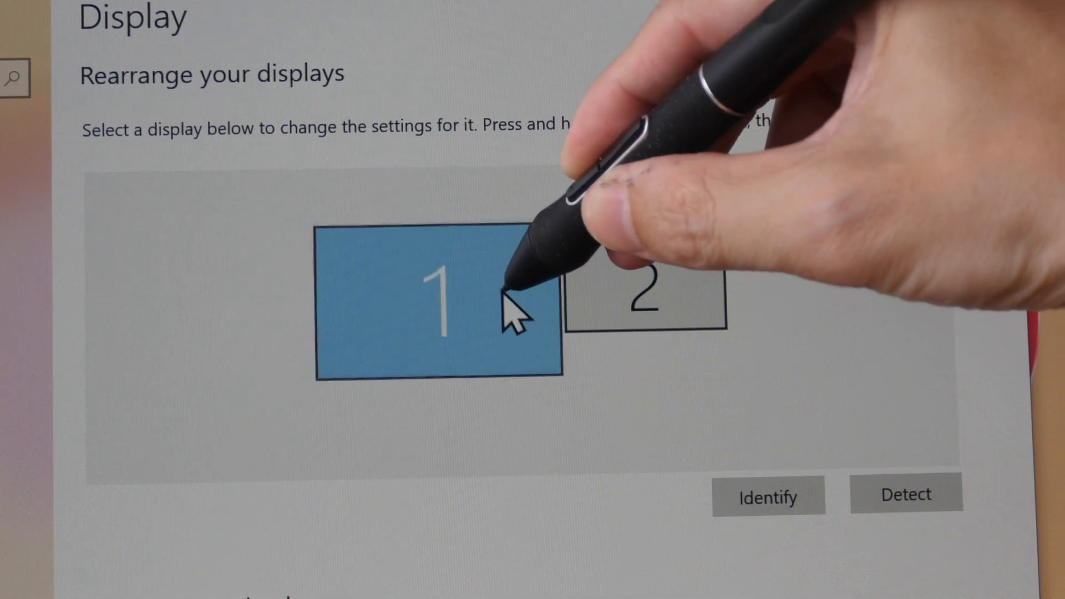
left_click(438, 305)
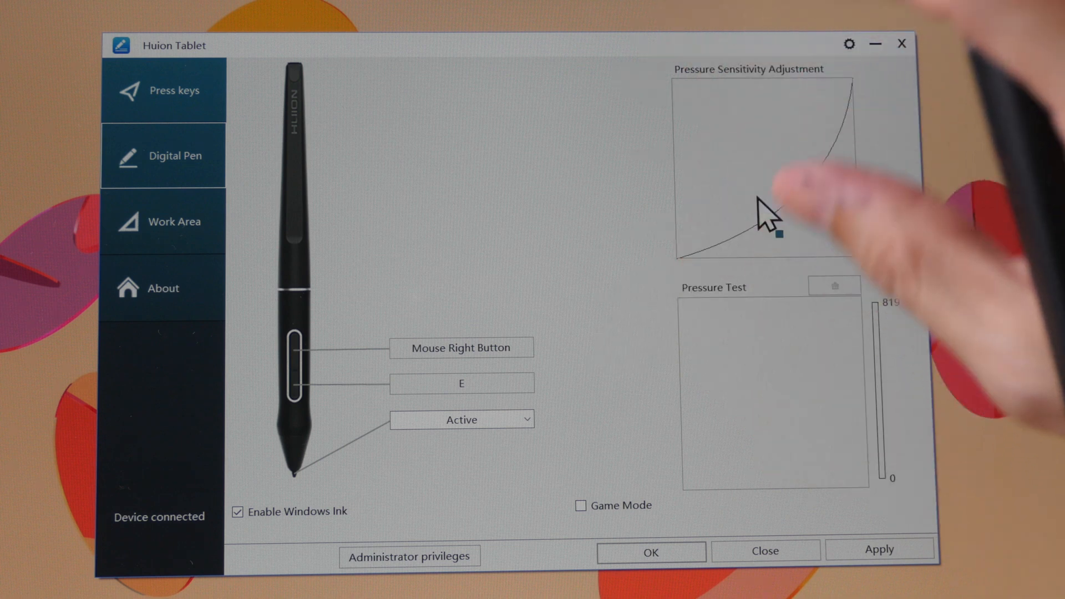
mouse_move(768, 211)
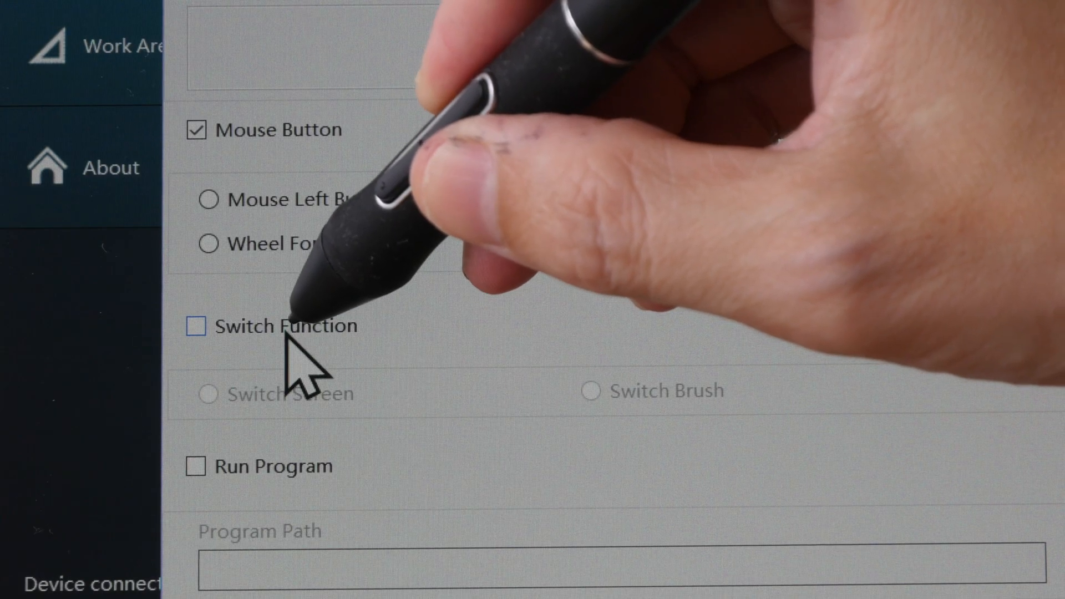
Tick Switch Function for the pen button's custom action
left_click(197, 327)
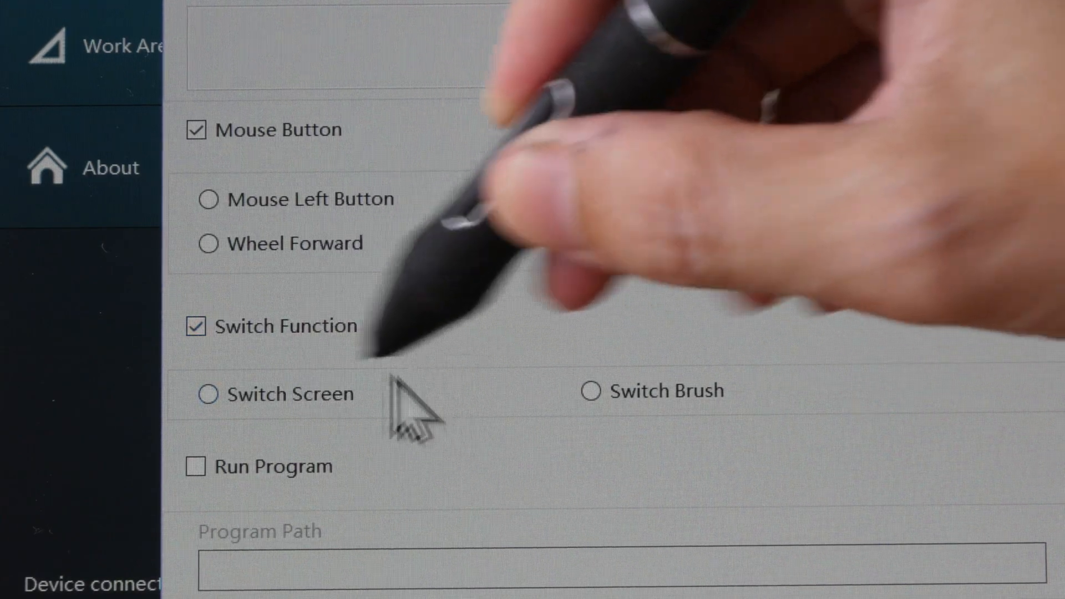
left_click(207, 394)
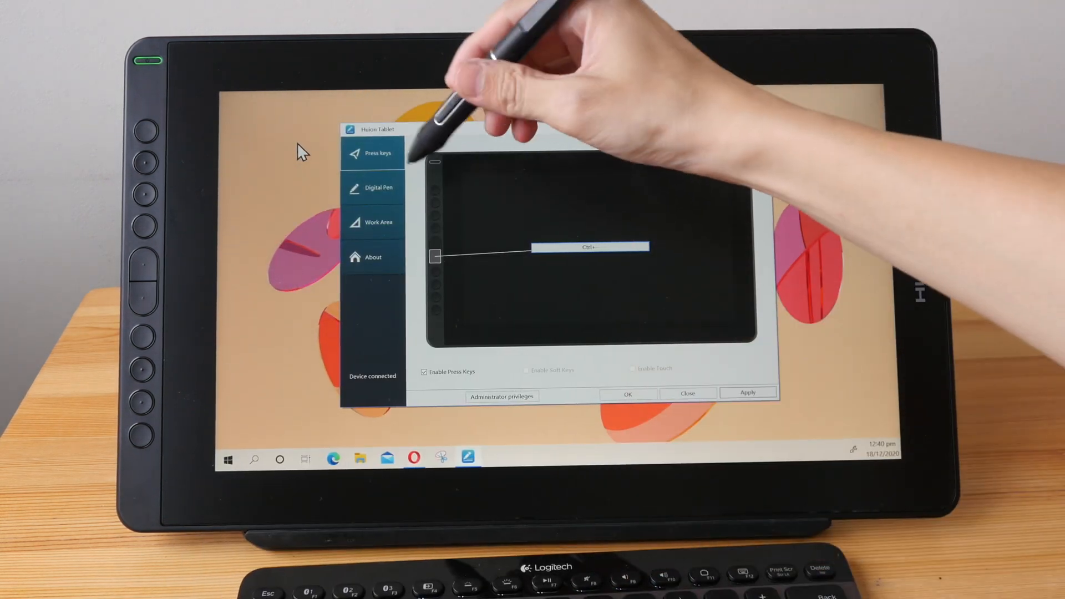
Show the Work Area page with the 0°, 90°, 180° and 270° rotation options
left_click(378, 222)
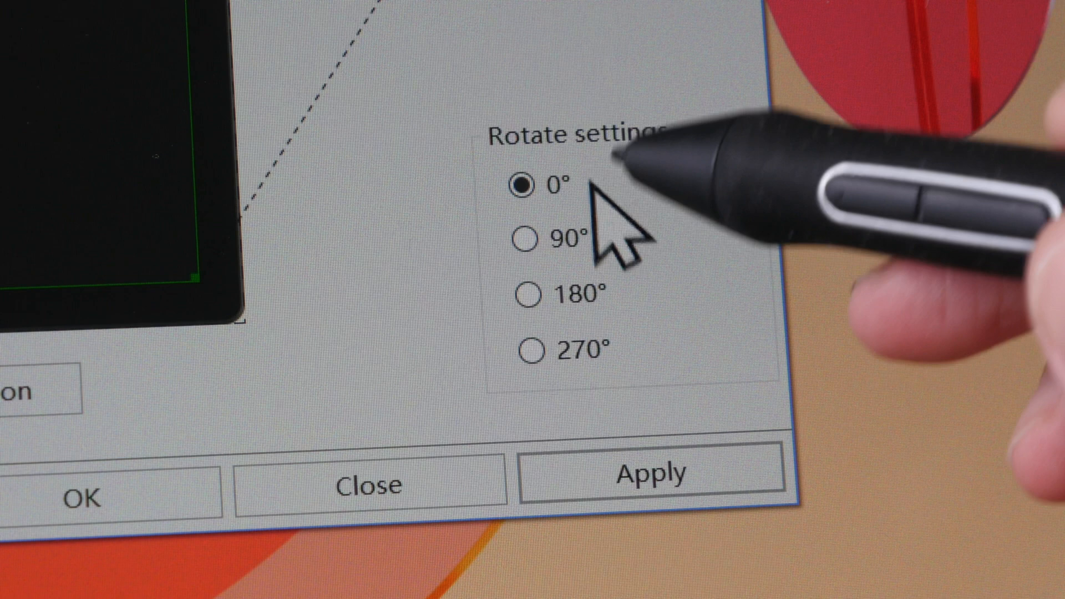
left_click(532, 293)
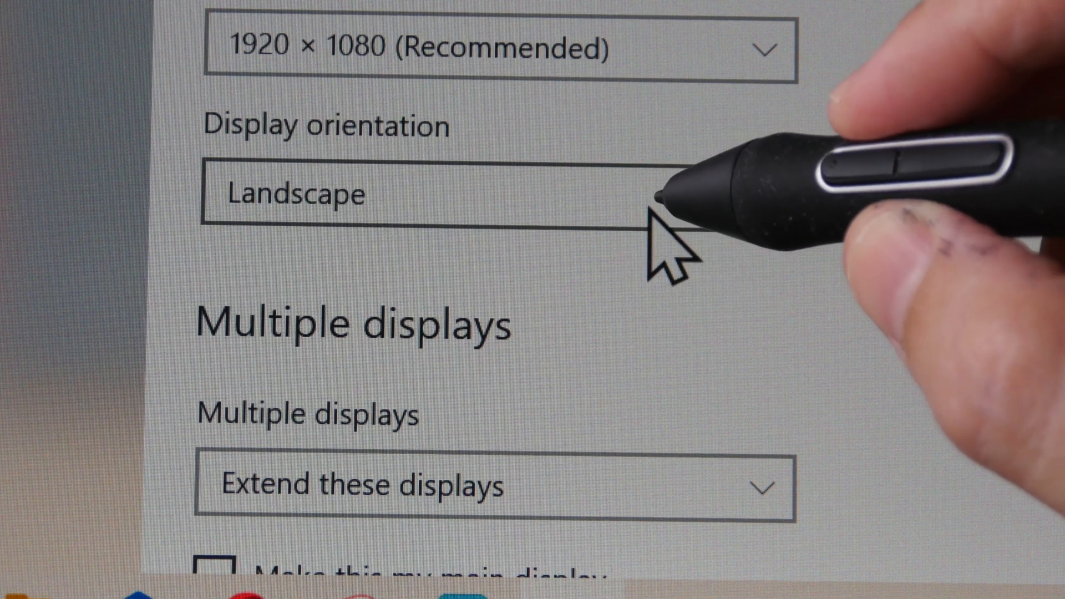
Open the display orientation list to keep Landscape
left_click(476, 193)
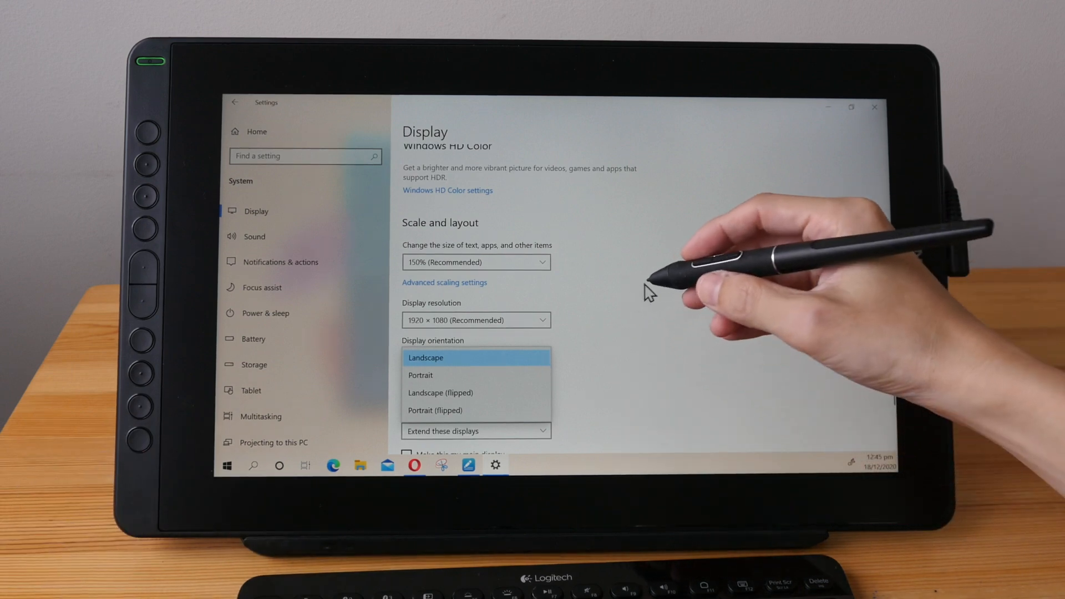
mouse_move(662, 302)
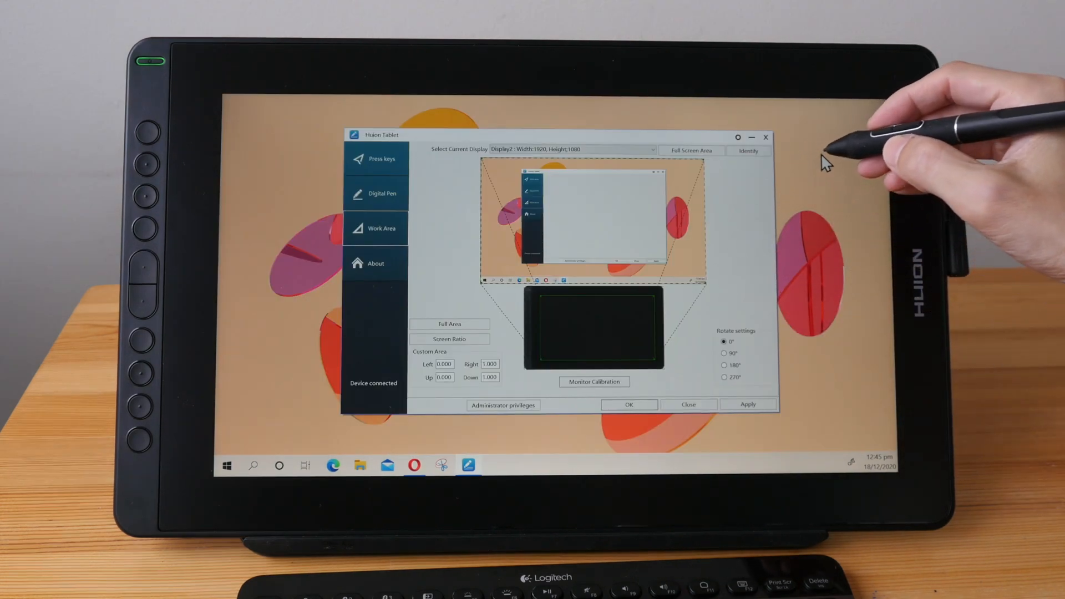
mouse_move(842, 146)
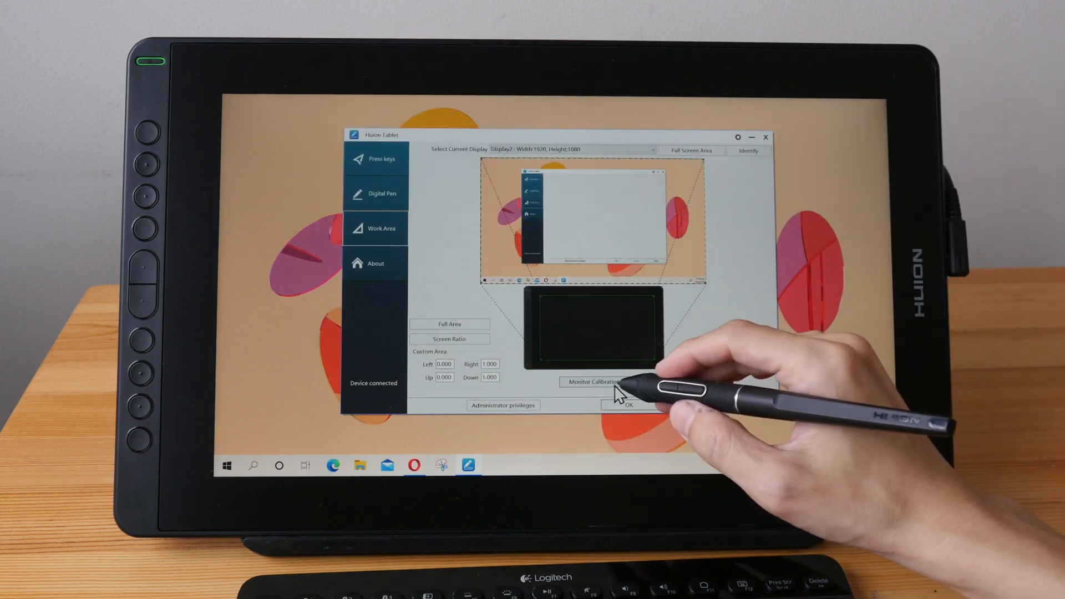
Run Monitor Calibration, tapping the red crosshair targets in turn
left_click(593, 381)
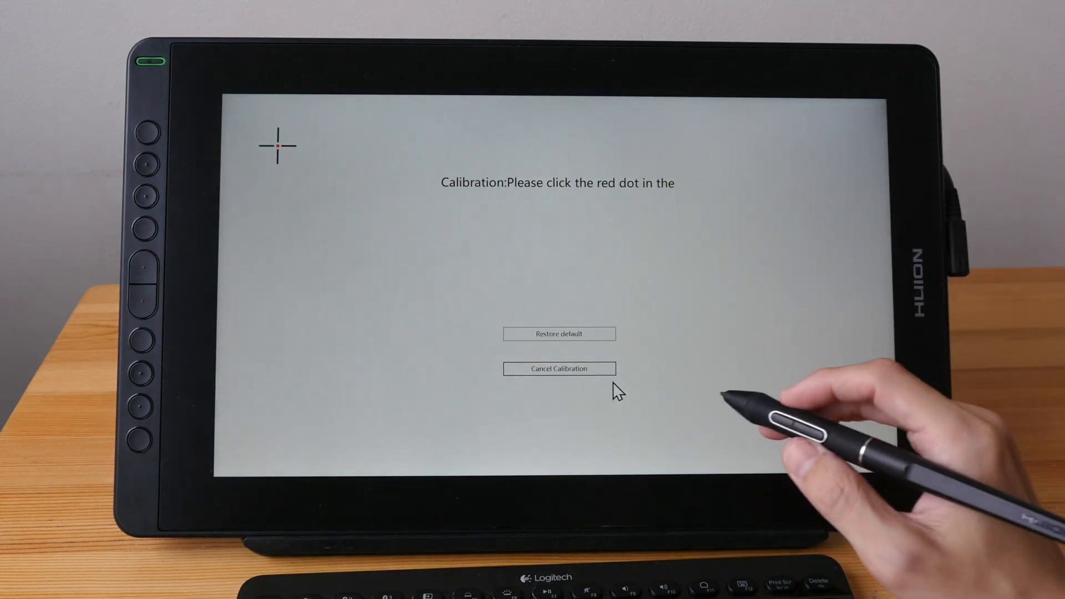
left_click(277, 145)
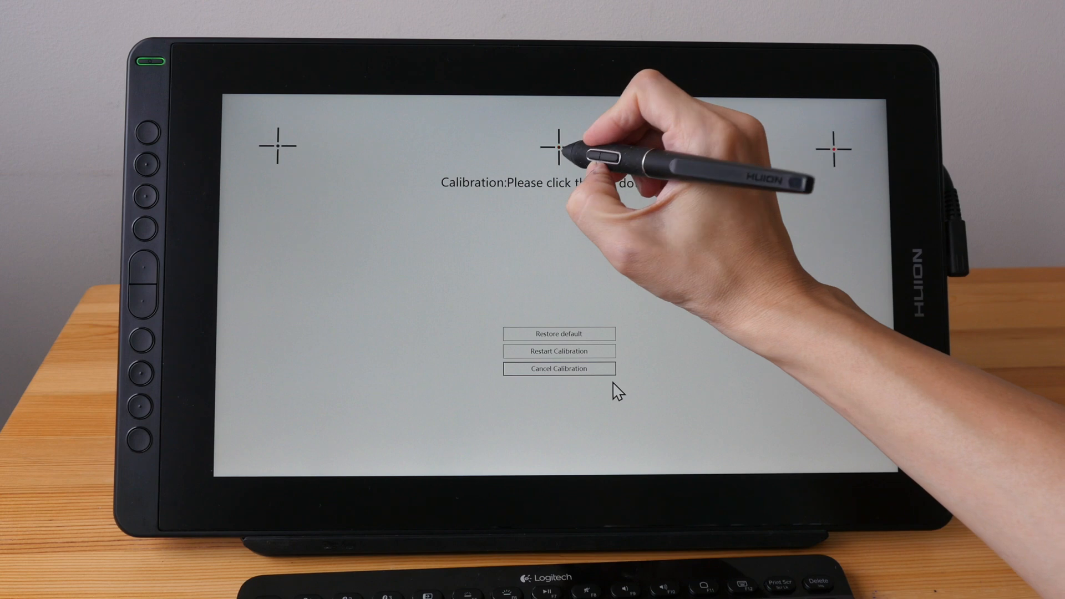
left_click(559, 369)
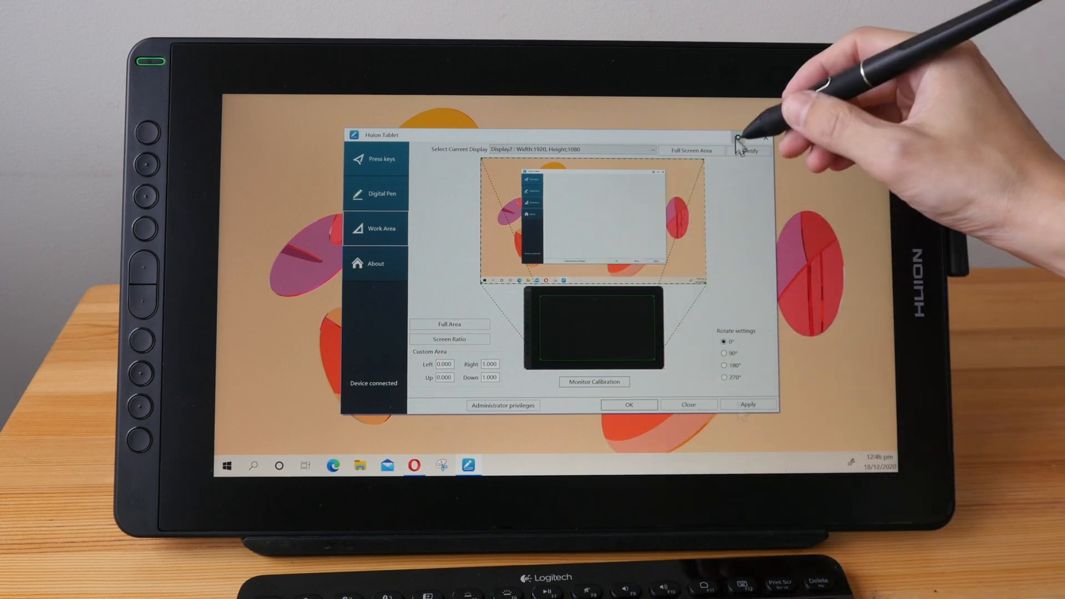
Check the Brightness, Contrast Ratio and Color Temperature display settings, then close them
left_click(737, 151)
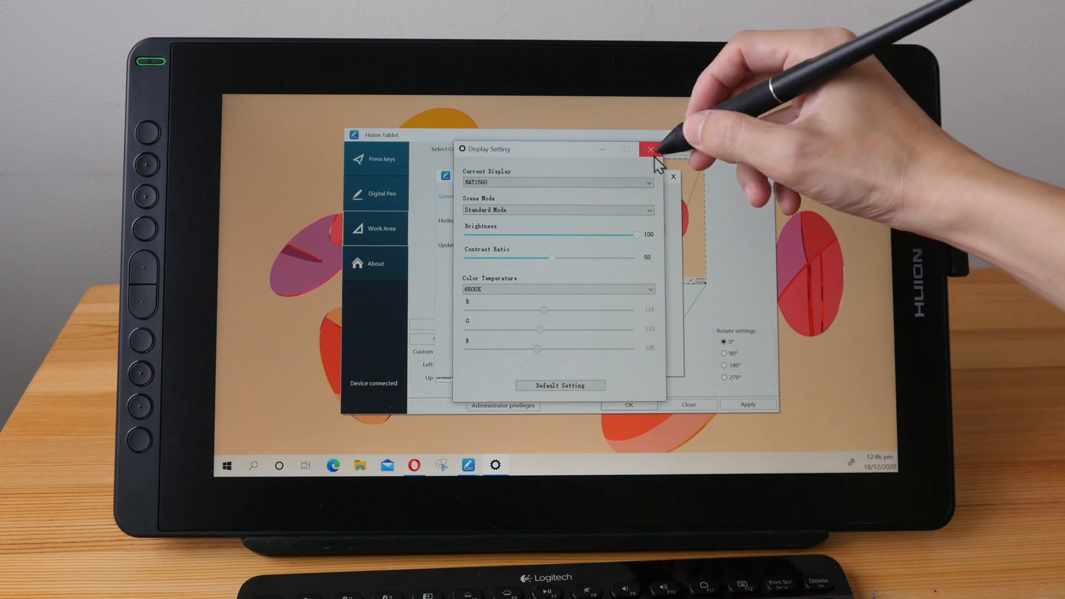
left_click(650, 149)
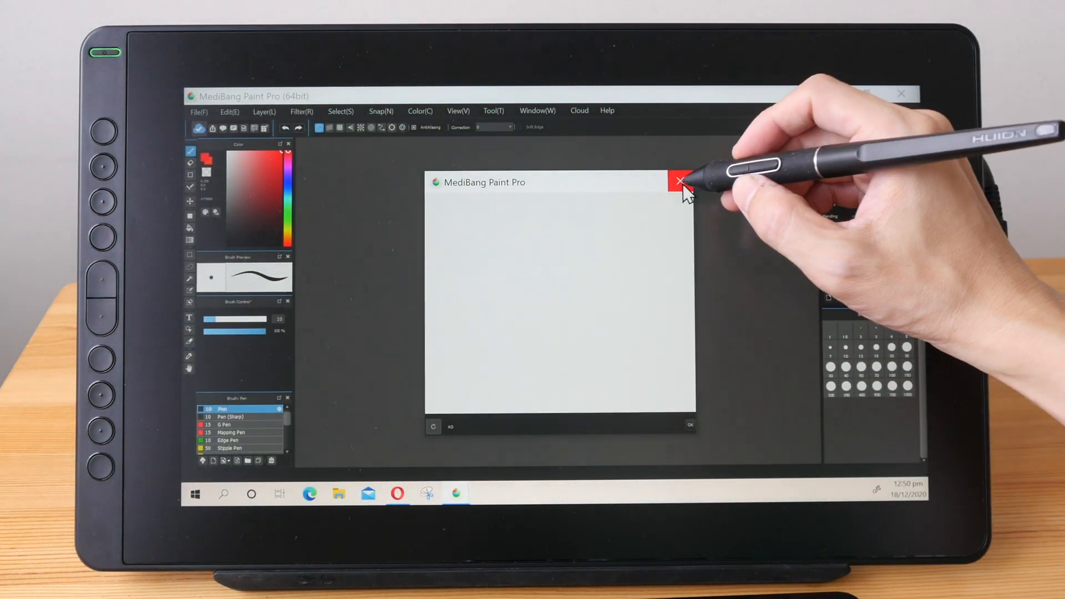
Close the startup ad and Medibang Cloud Service windows, then show the File menu
left_click(679, 182)
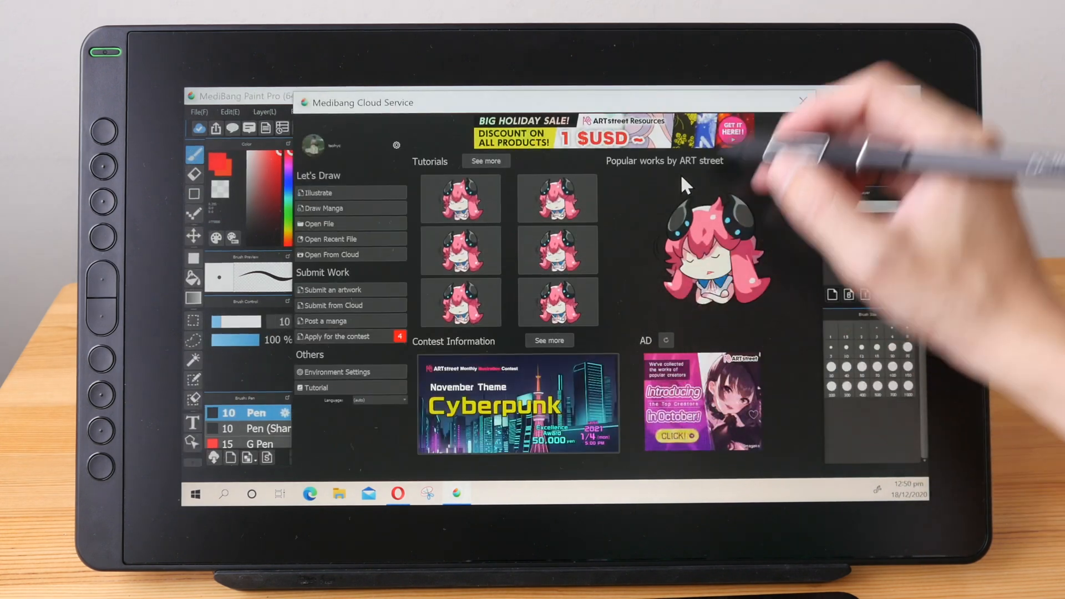
left_click(804, 102)
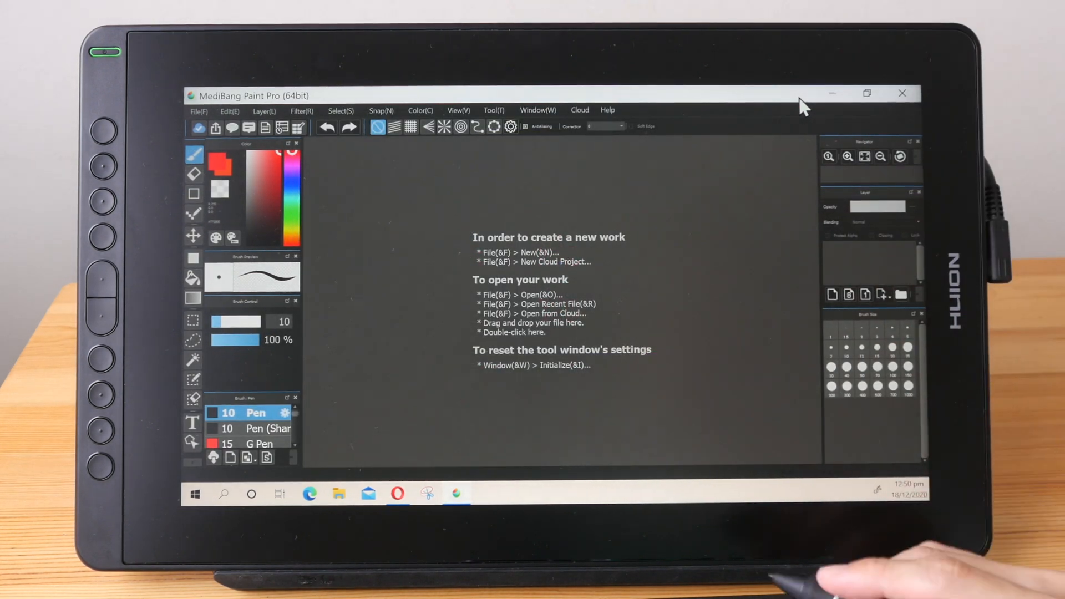
left_click(197, 109)
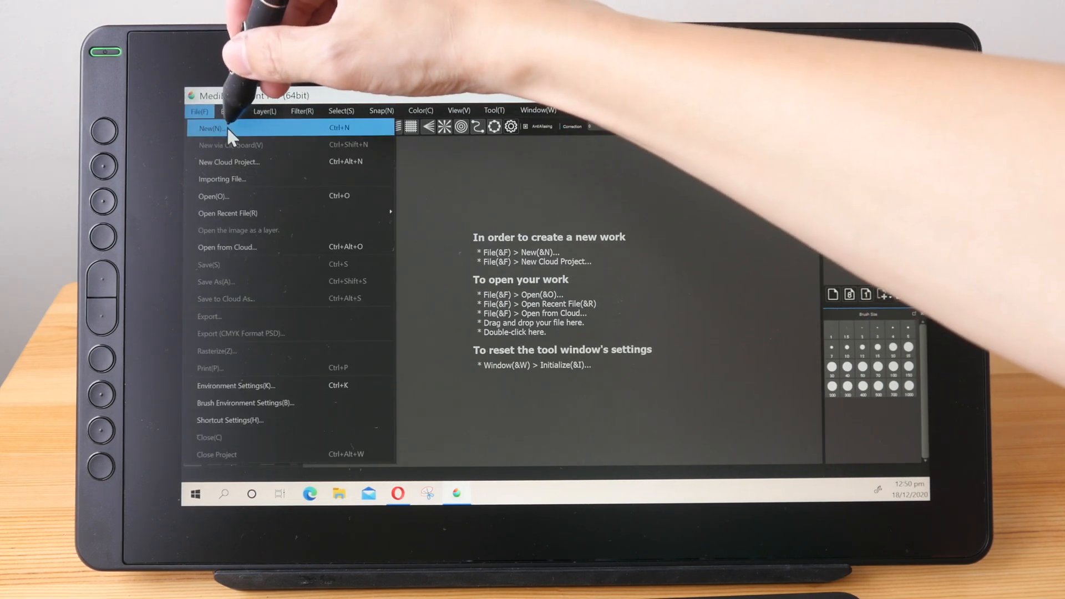
Create a landscape A4 canvas at 350 dpi with width and height reversed
left_click(211, 128)
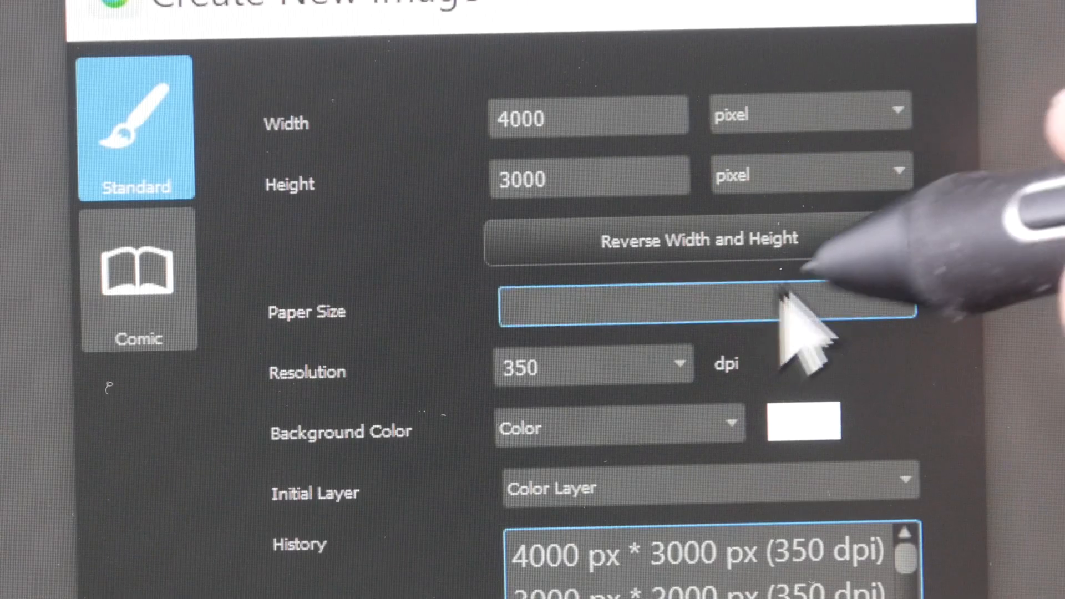
left_click(693, 312)
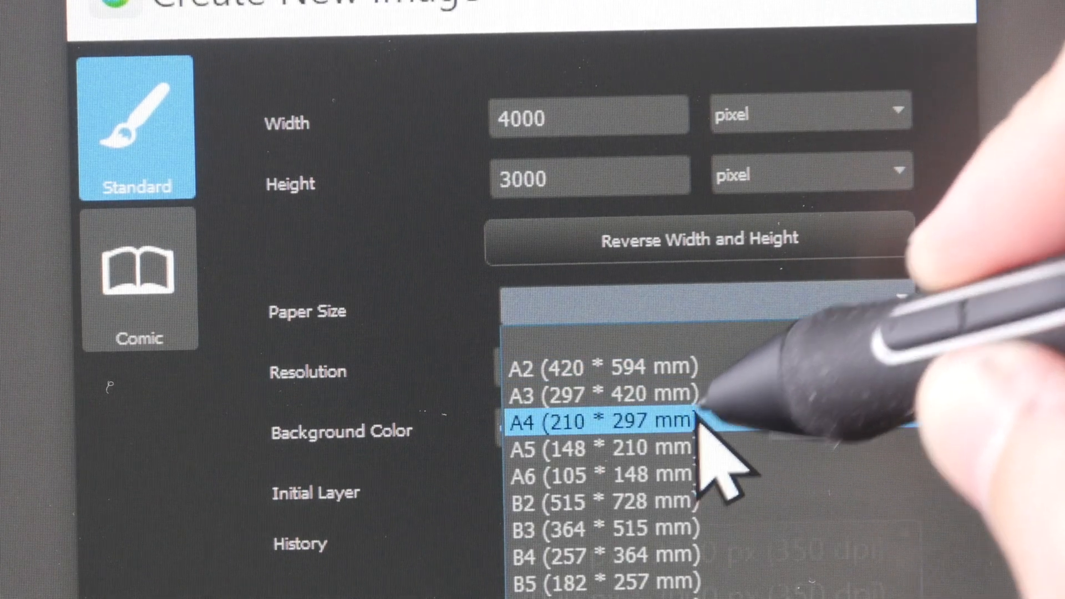
left_click(597, 421)
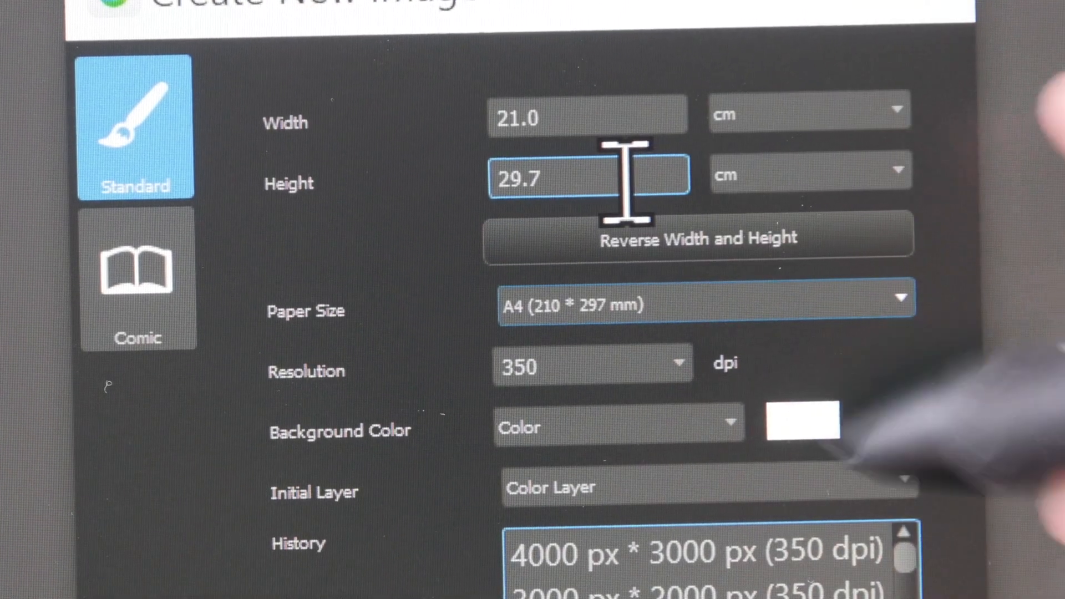
left_click(699, 241)
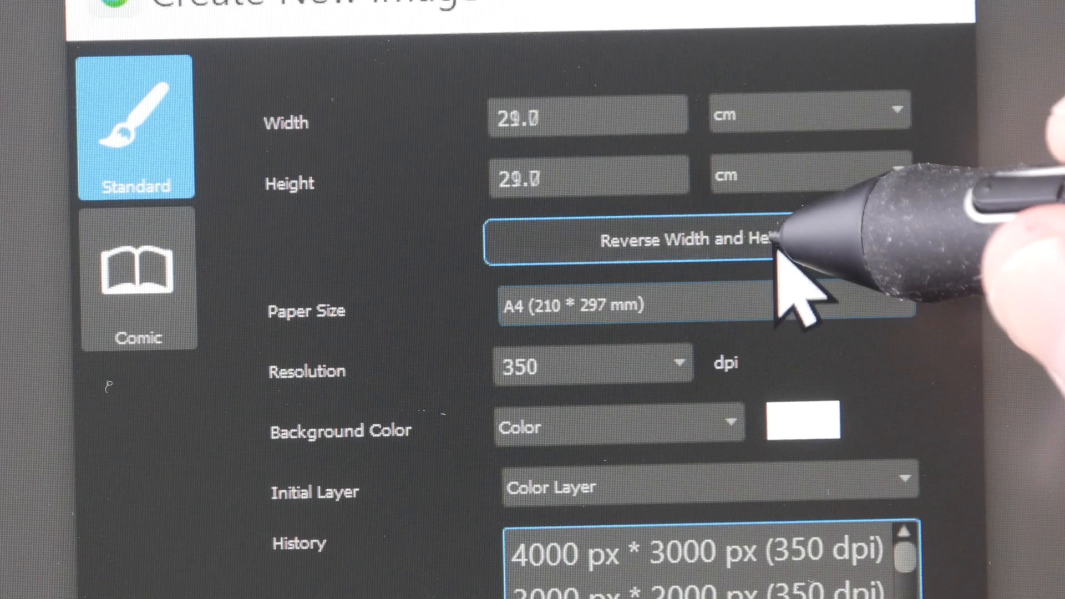
left_click(699, 239)
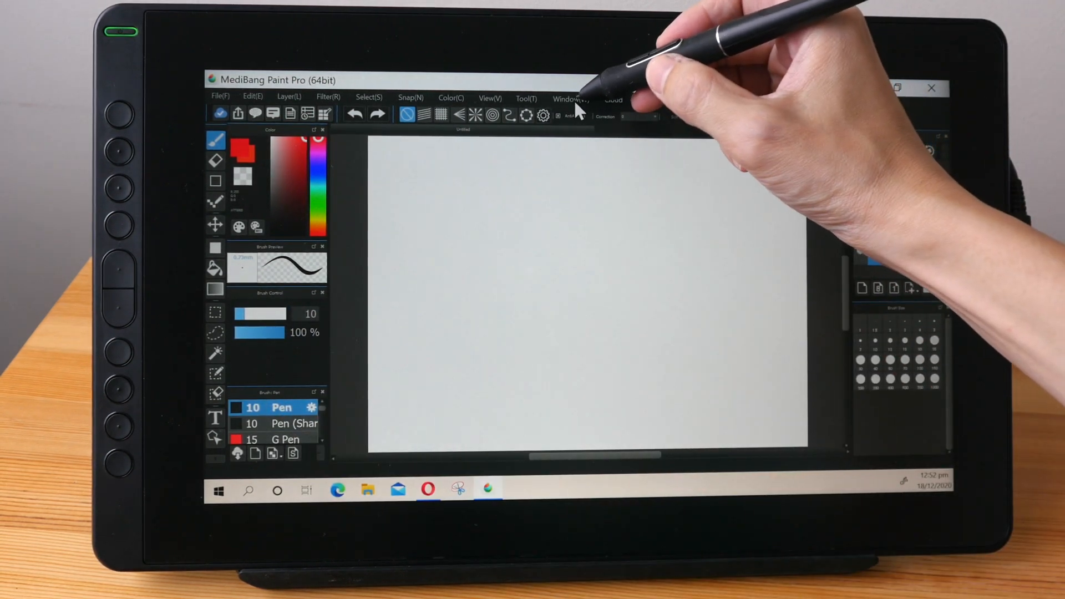
Toggle the Reference window from the Window menu
left_click(571, 99)
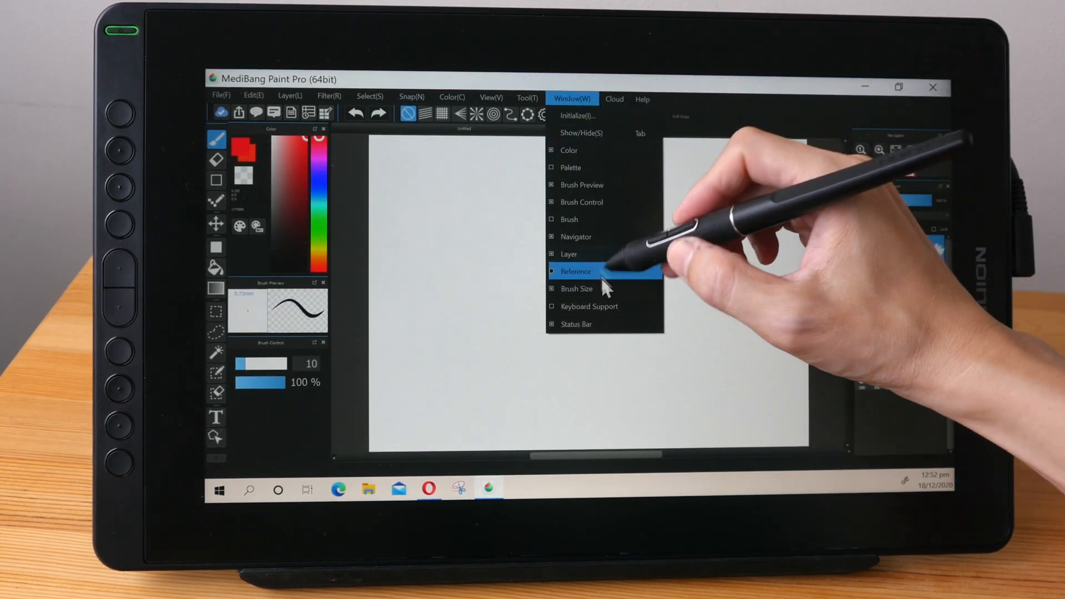
left_click(575, 271)
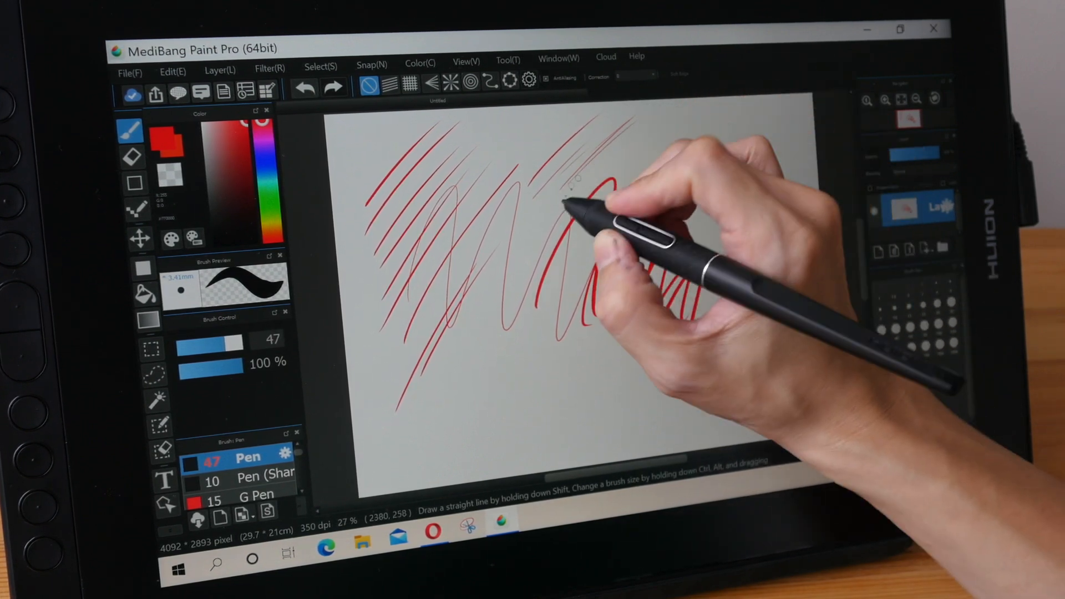
Draw two red pressure-sensitive zigzag strokes across the canvas with the size 47 pen
left_click_drag(571, 190, 638, 319)
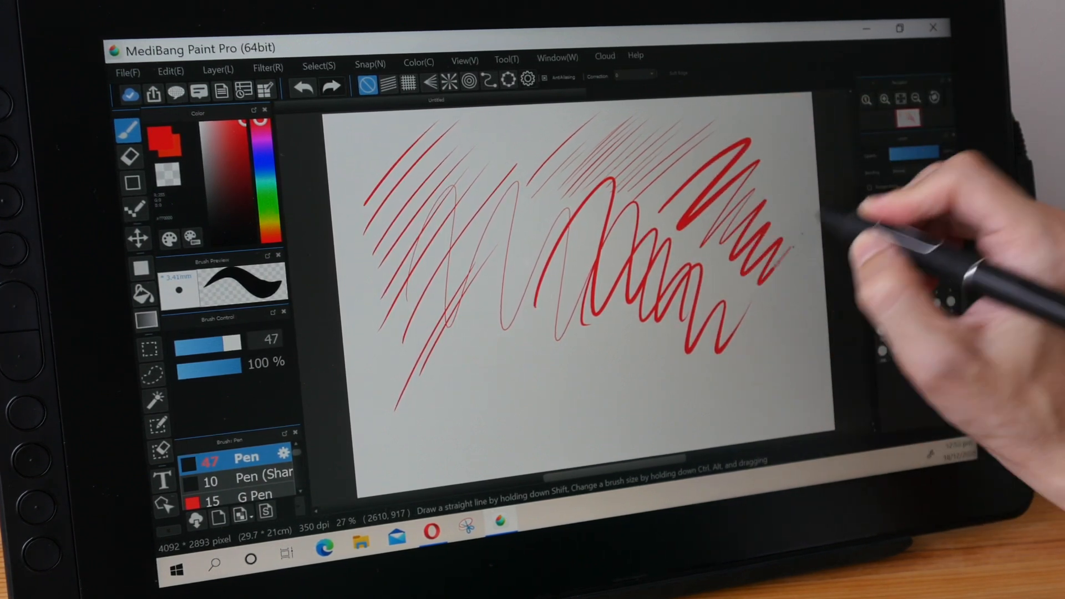
left_click_drag(476, 366, 625, 408)
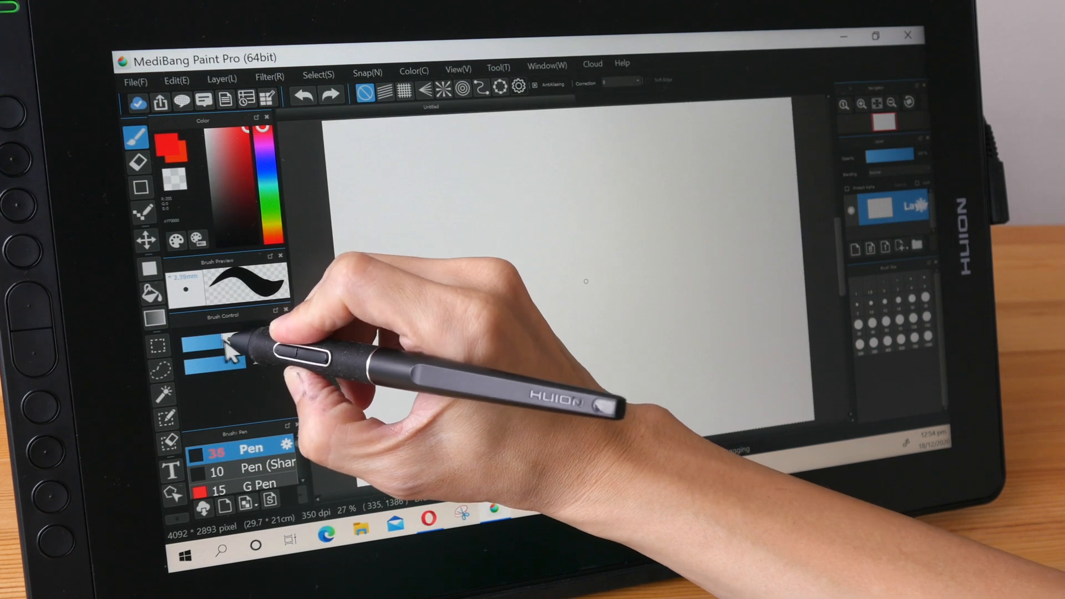
Lower the pen brush size to 38 with the Brush Control slider
left_click_drag(435, 156, 401, 292)
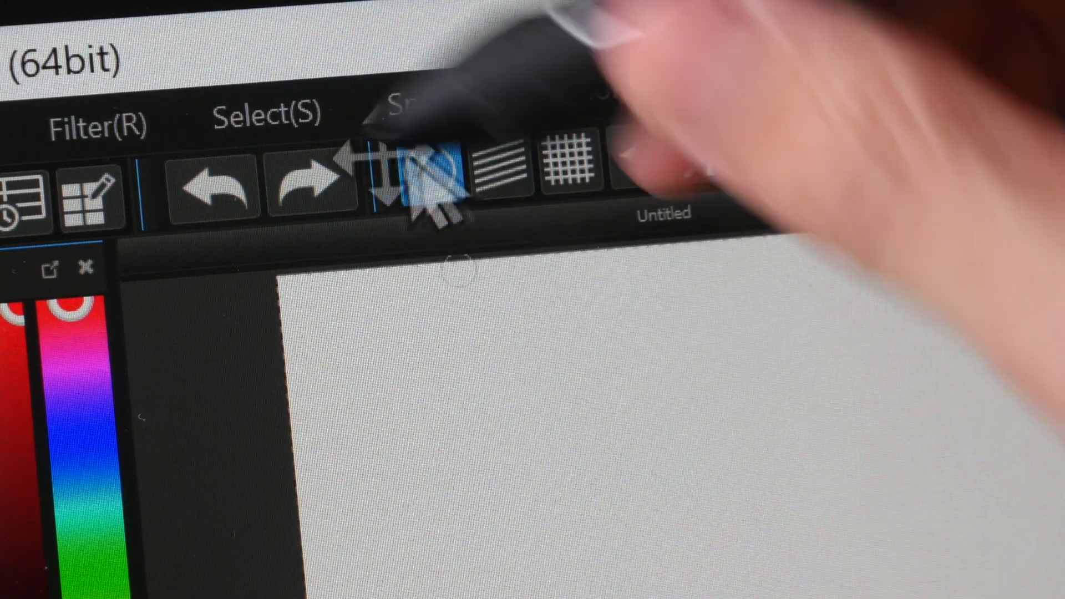
Bring up the Select menu's selection commands, including Deselect
left_click(265, 112)
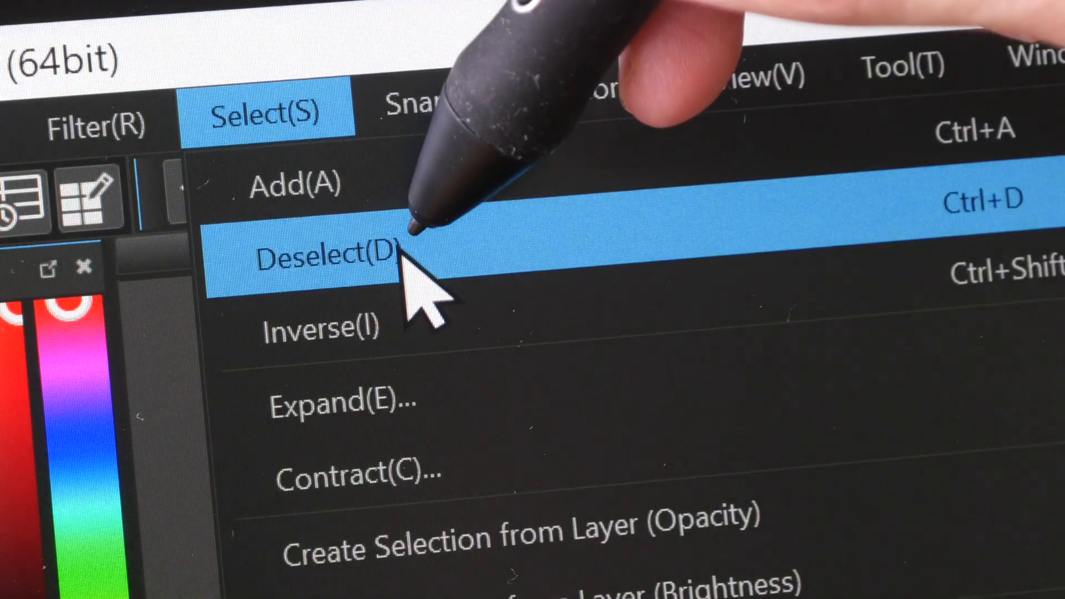
mouse_move(509, 320)
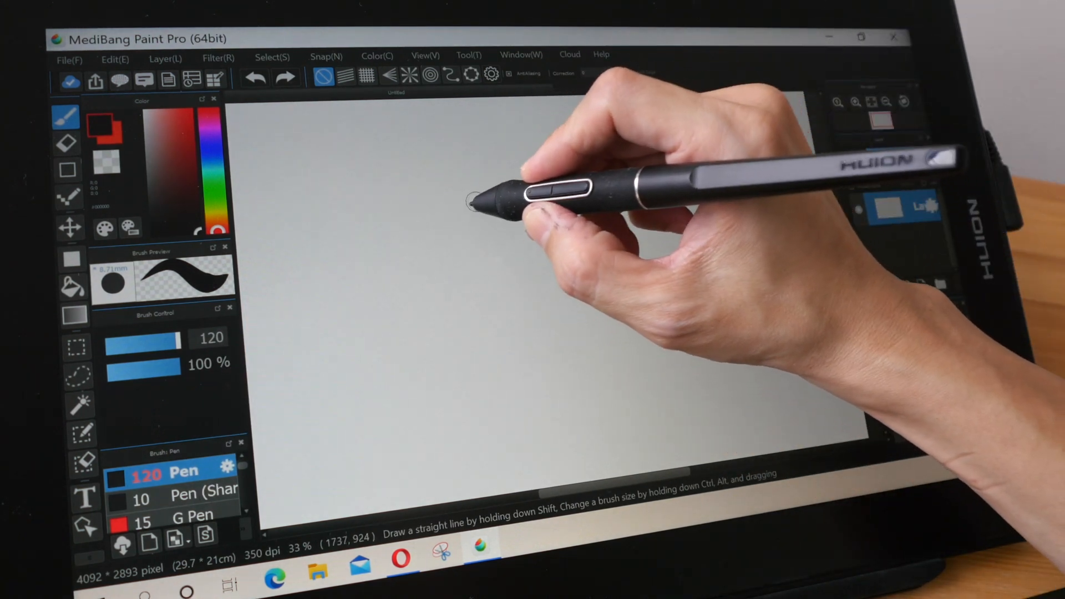
Draw the sneaker's thick black outline with the size-112 Pen brush
left_click_drag(476, 204, 530, 255)
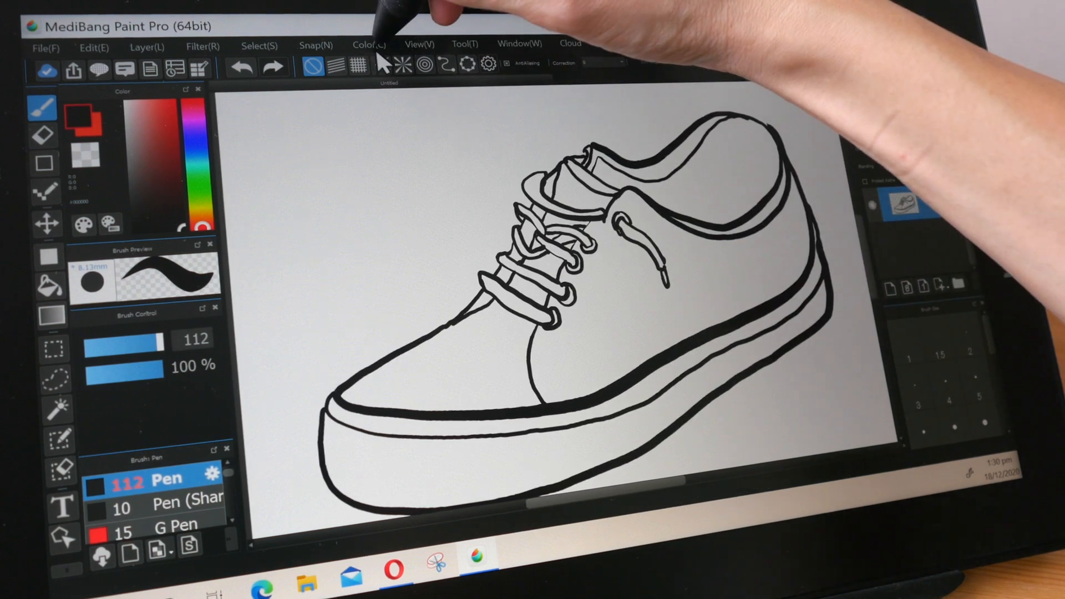
left_click(465, 44)
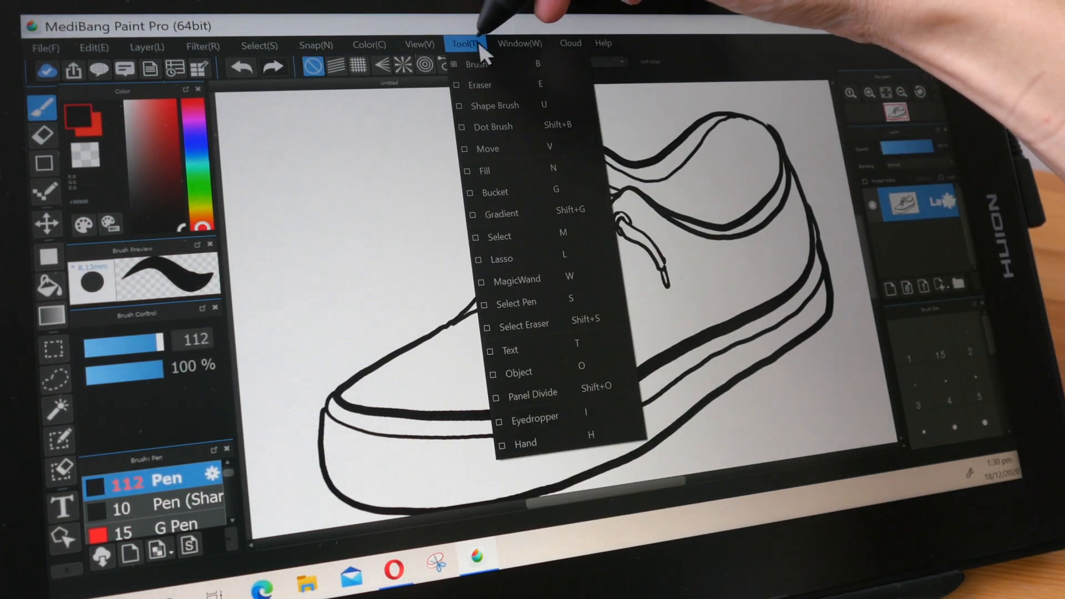
left_click(419, 44)
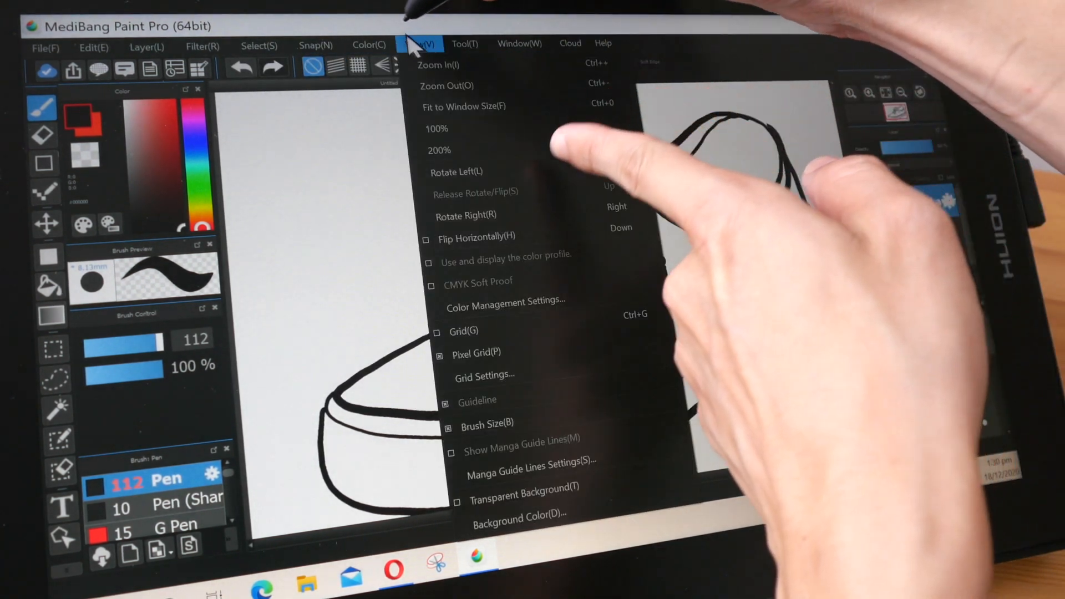
left_click(369, 44)
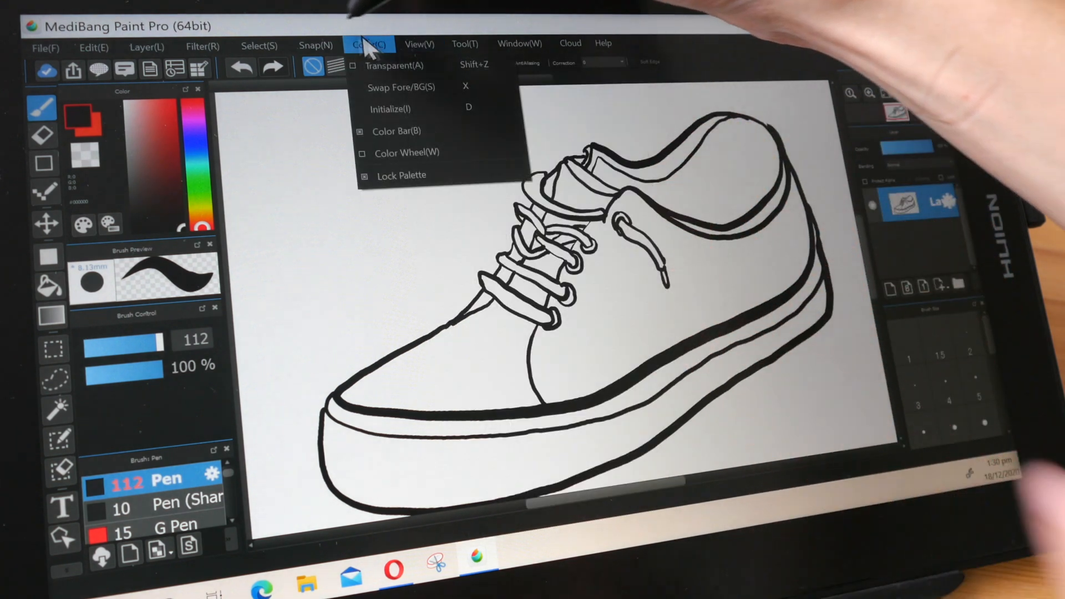
left_click(146, 46)
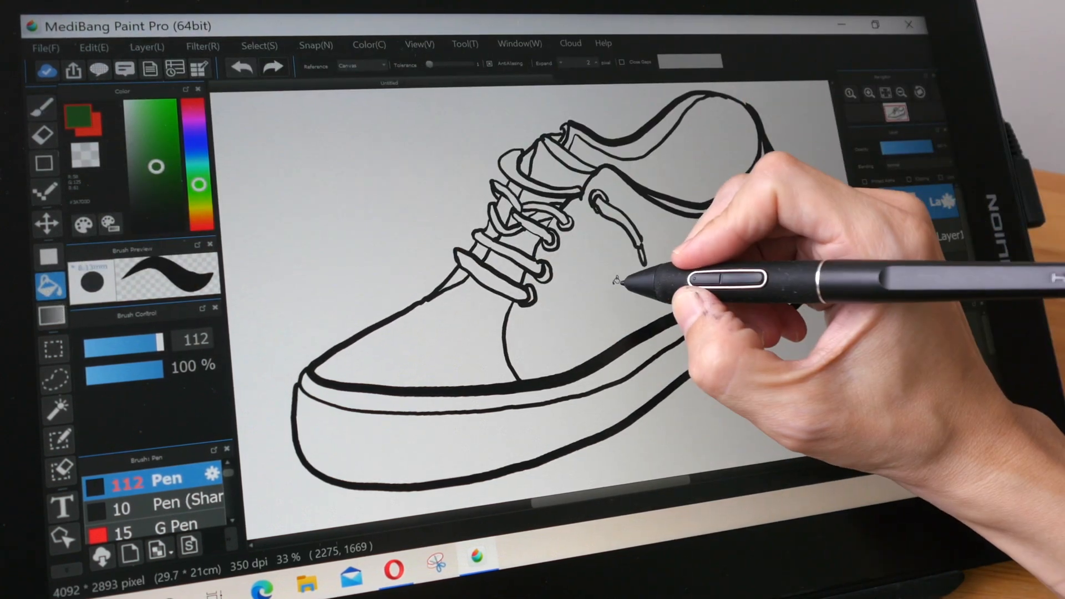
Bucket-fill the sneaker's upper with green on the new color layer
left_click(476, 332)
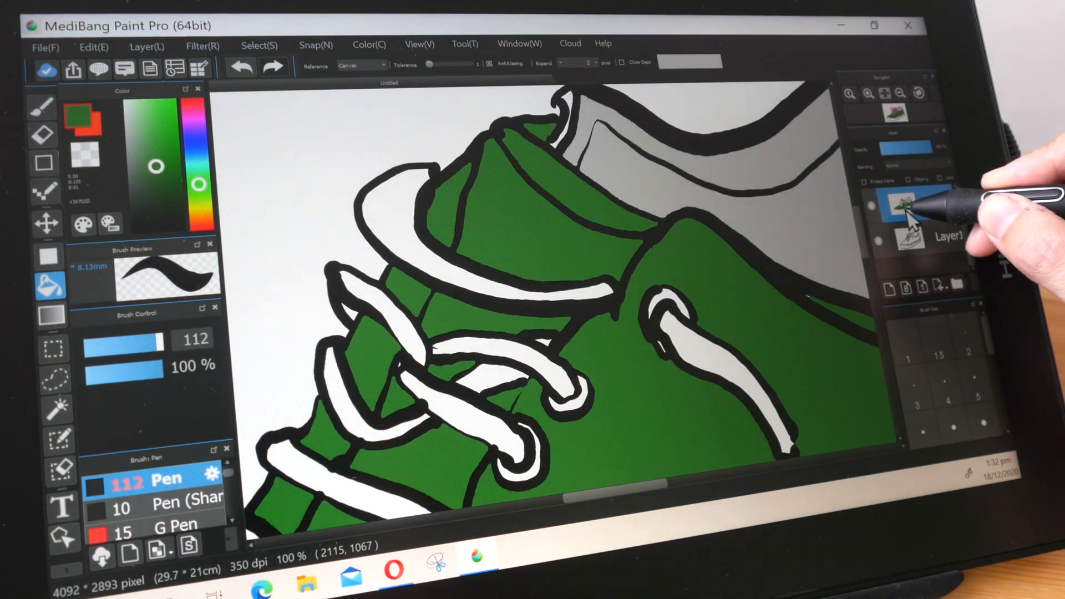
Move the color layer beneath the line art and save the drawing as shoe.mdp
left_click(917, 238)
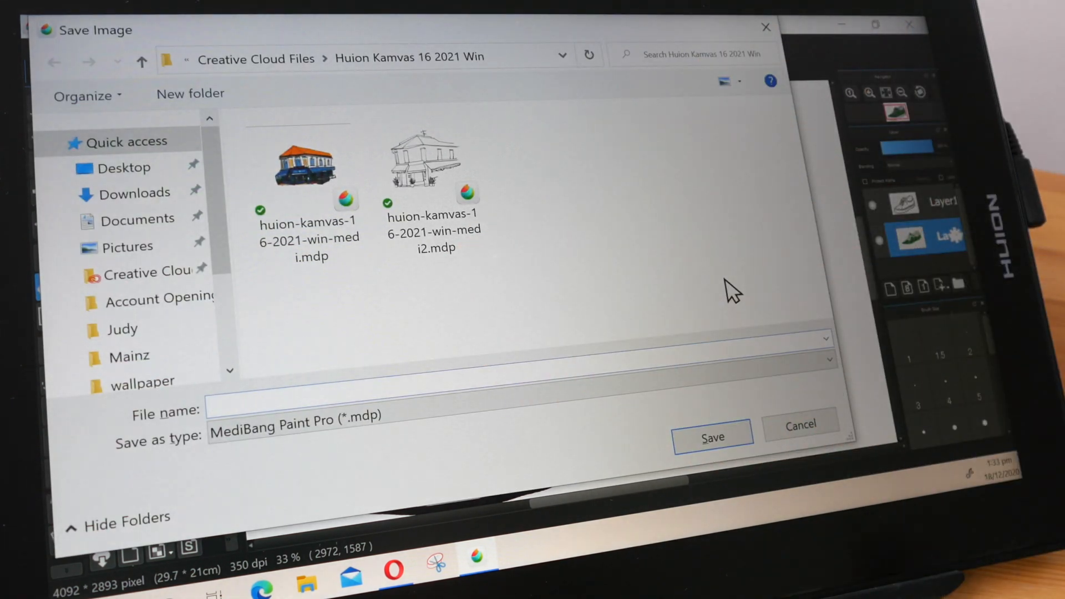
type("sh")
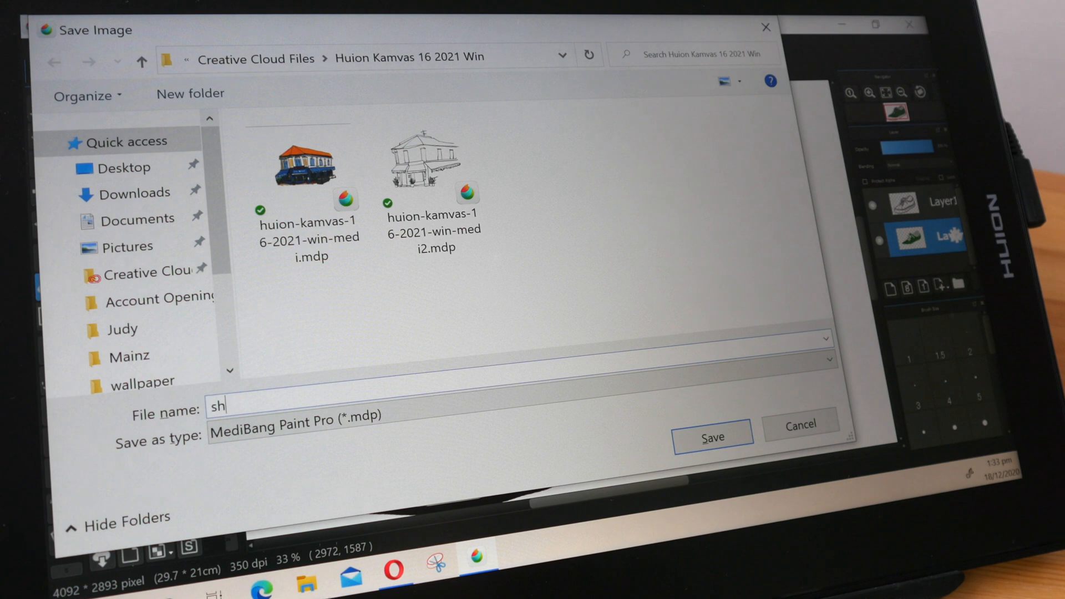
left_click(711, 437)
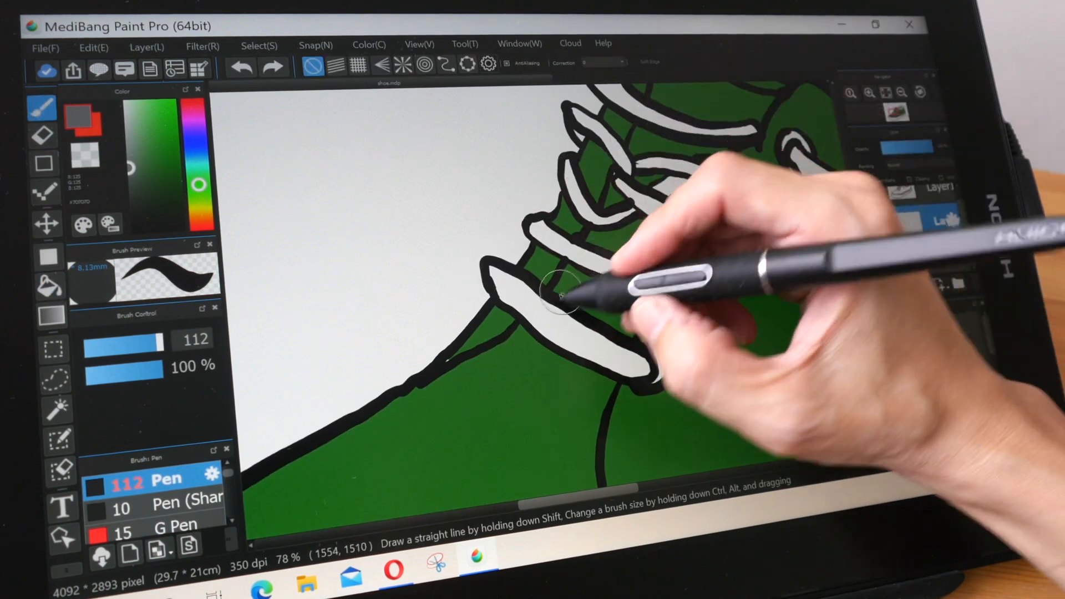
Paint gray shadows beneath the laces on a clipped shading layer
left_click_drag(564, 292, 489, 339)
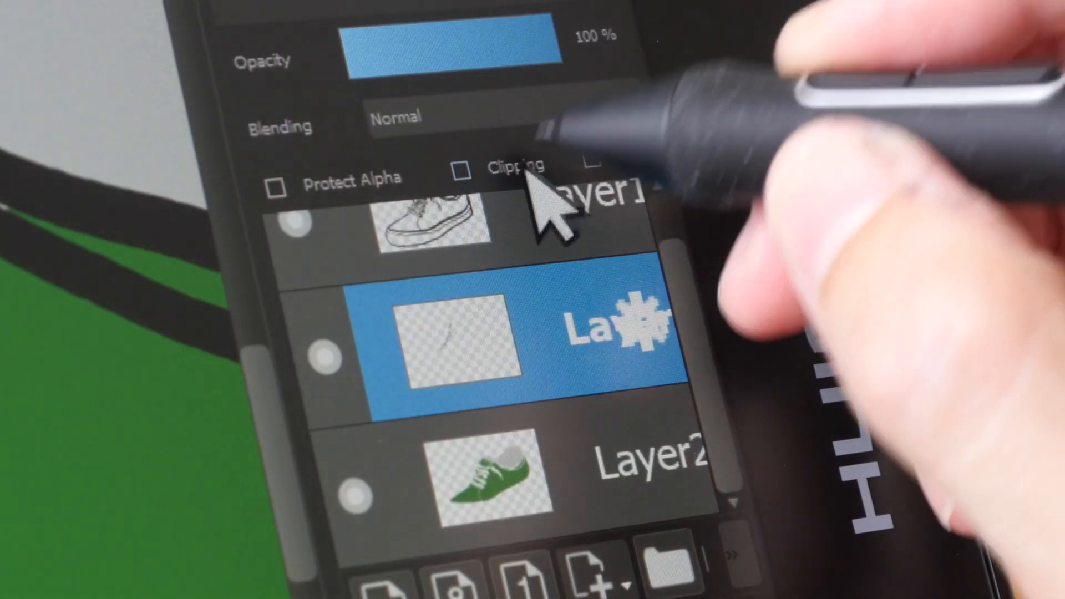
left_click(398, 121)
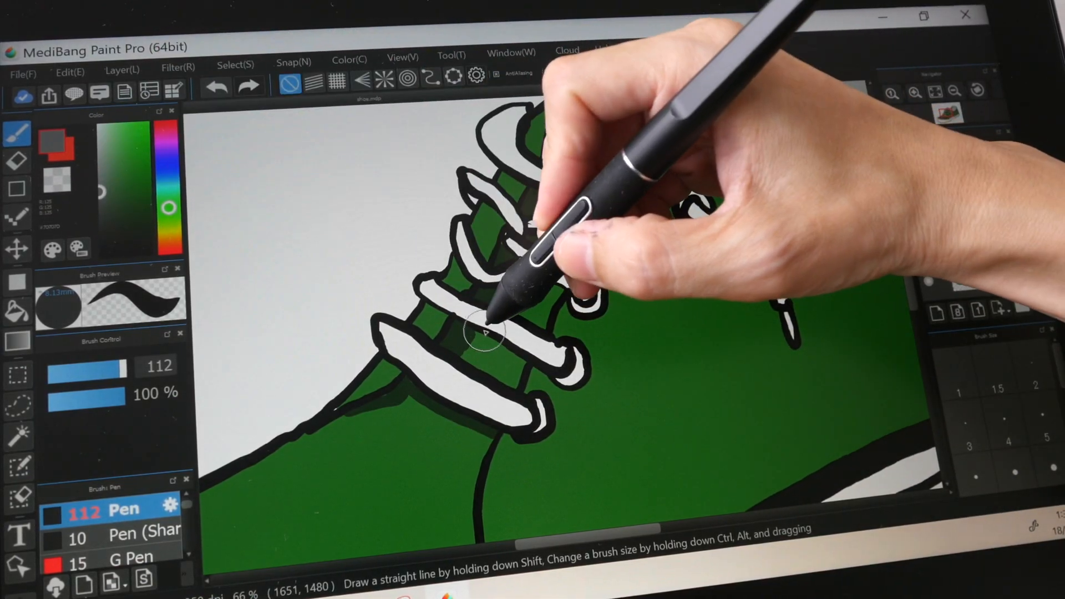
left_click_drag(482, 332, 506, 299)
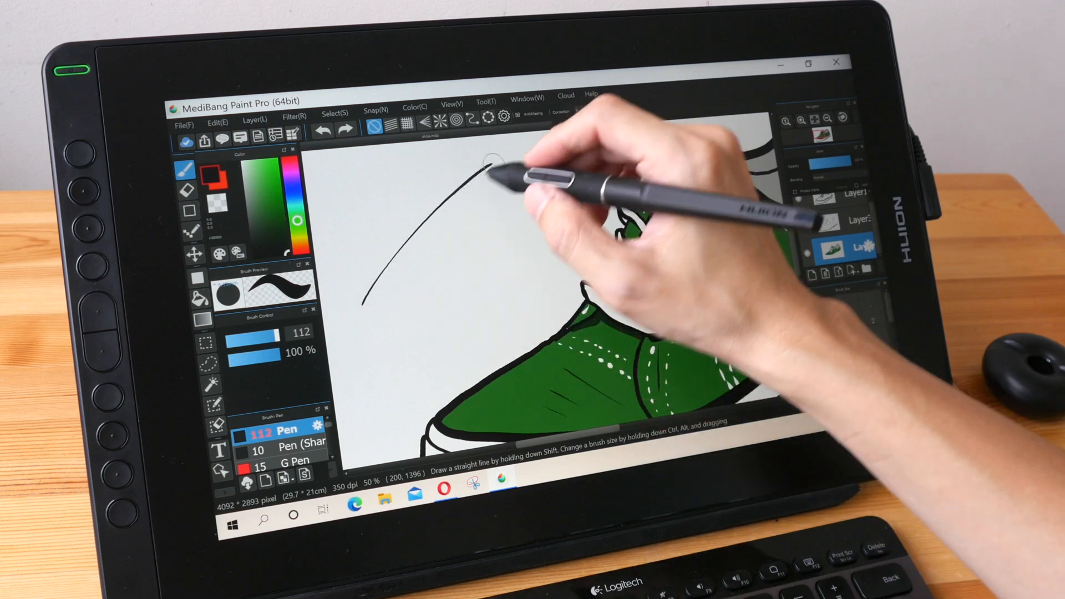
Draw a long curved black practice stroke across the blank space above the sneaker
left_click_drag(490, 163, 373, 346)
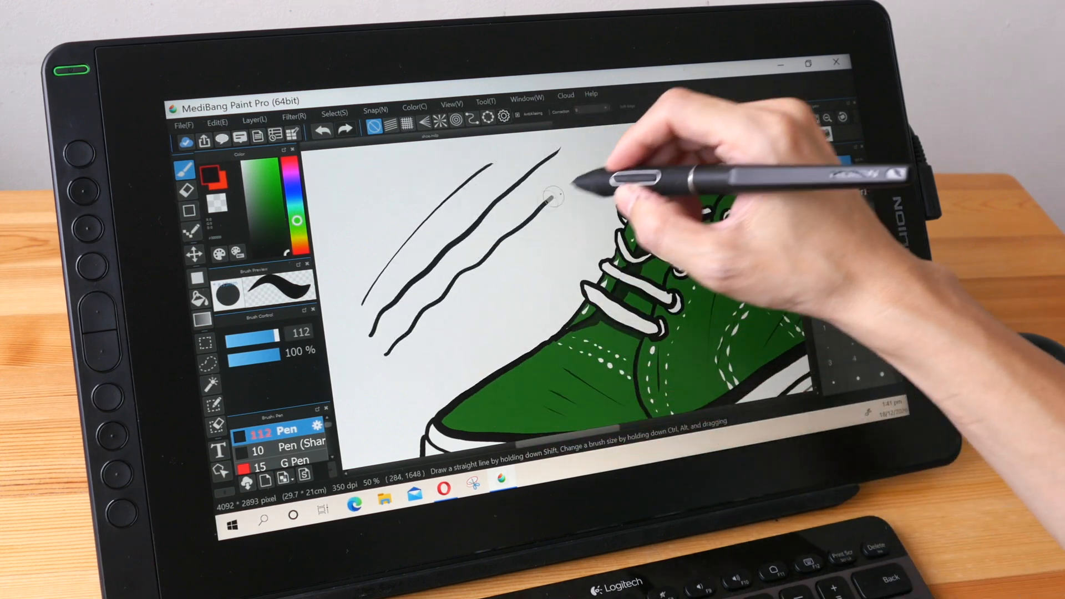